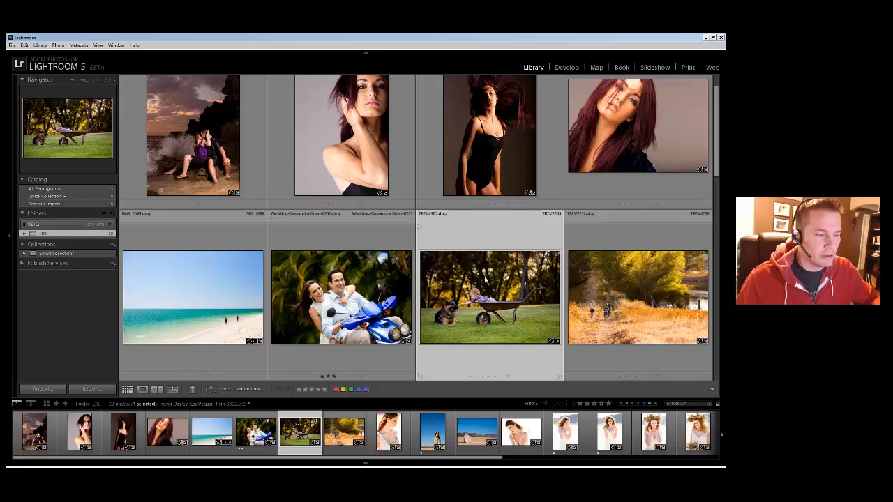
Open the boy-and-wheelbarrow photo with the dog in the Develop module.
{"action": "left_click", "coordinate": [567, 67]}
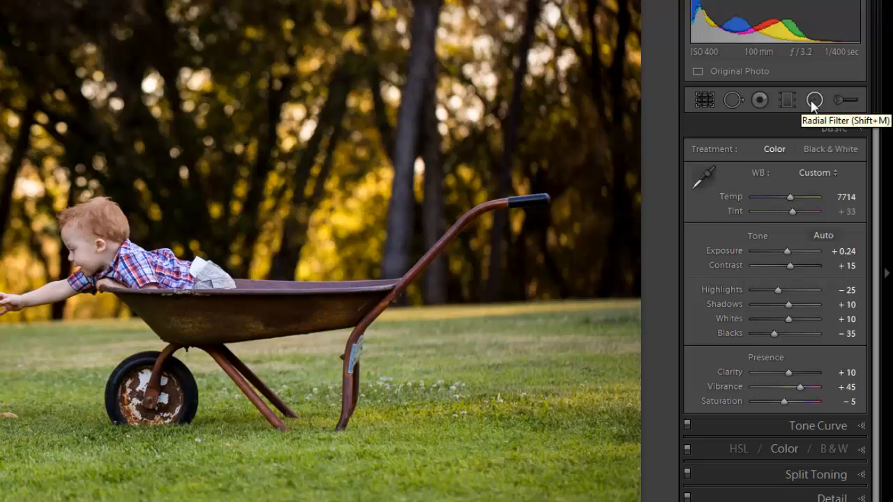
{"action": "mouse_move", "coordinate": [787, 100]}
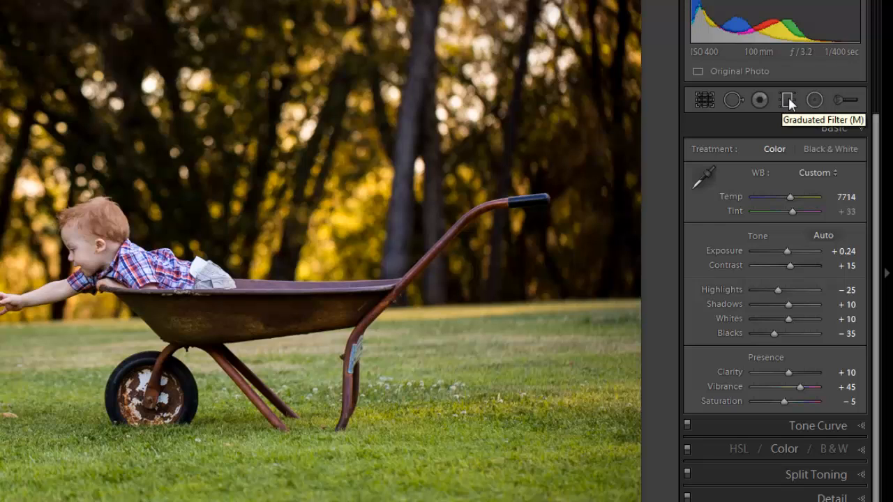
{"action": "mouse_move", "coordinate": [815, 100]}
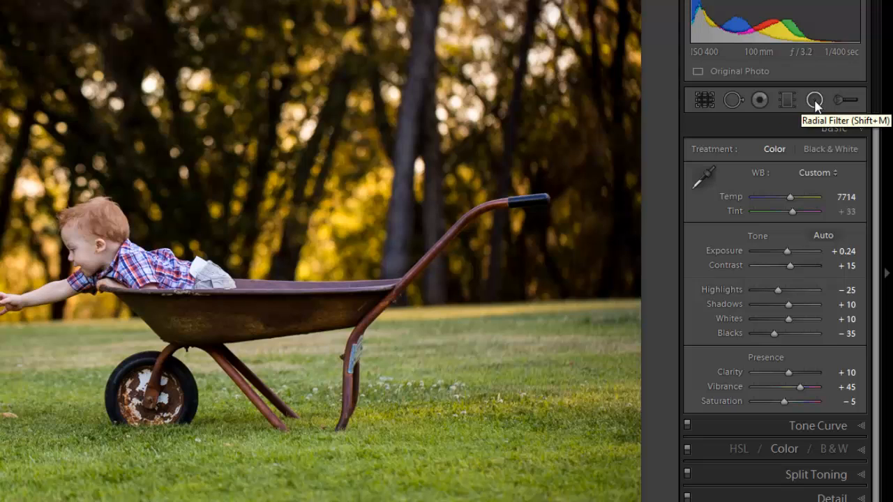
Draw a radial filter oval around the boy and dog with Exposure -1.24 and Feather 100.
{"action": "left_click", "coordinate": [814, 99]}
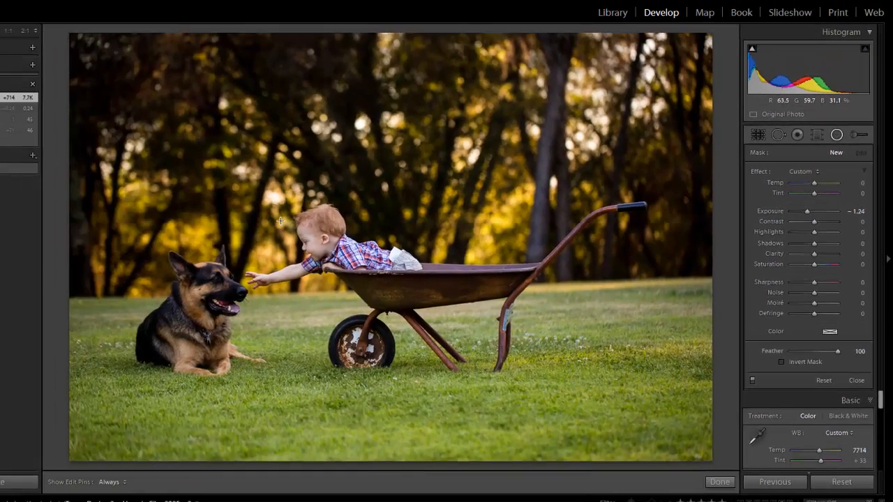
{"action": "left_click_drag", "start_coordinate": [281, 221], "coordinate": [525, 411]}
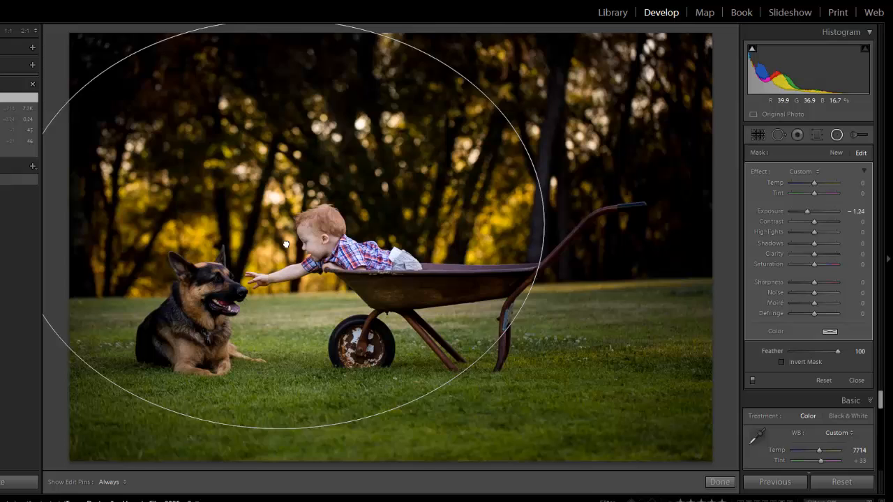
{"action": "left_click_drag", "start_coordinate": [285, 244], "coordinate": [302, 264]}
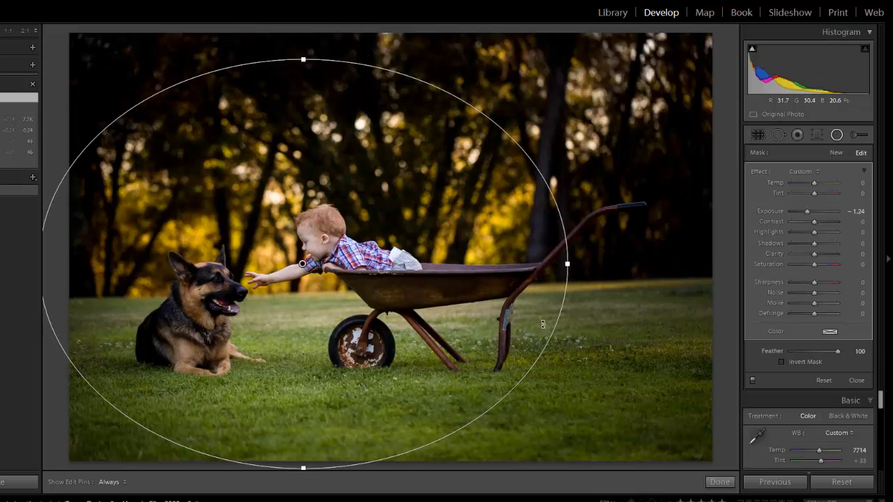
{"action": "left_click", "coordinate": [856, 380]}
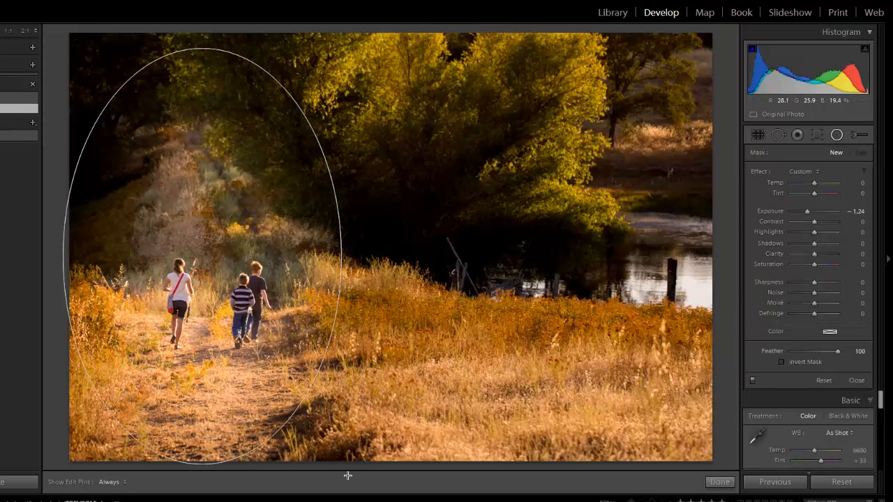
Open the red-haired woman's portrait and draw a radial filter oval around her.
{"action": "left_click", "coordinate": [856, 380]}
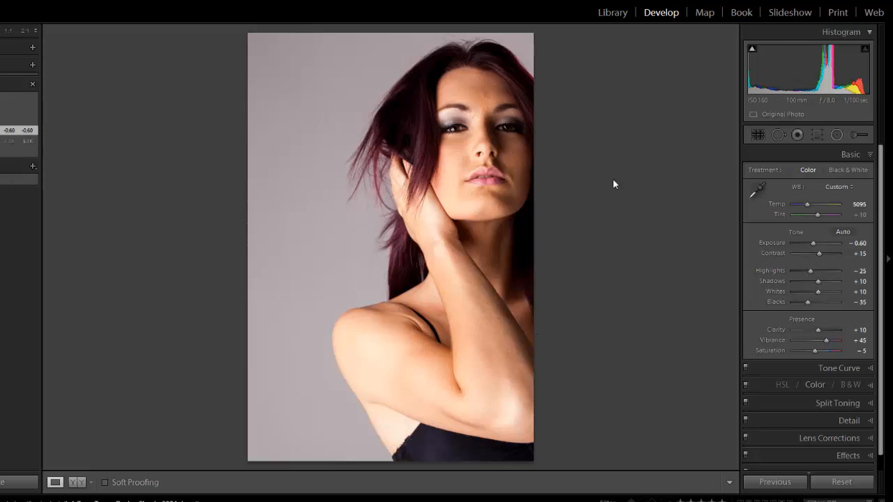
{"action": "mouse_move", "coordinate": [827, 144]}
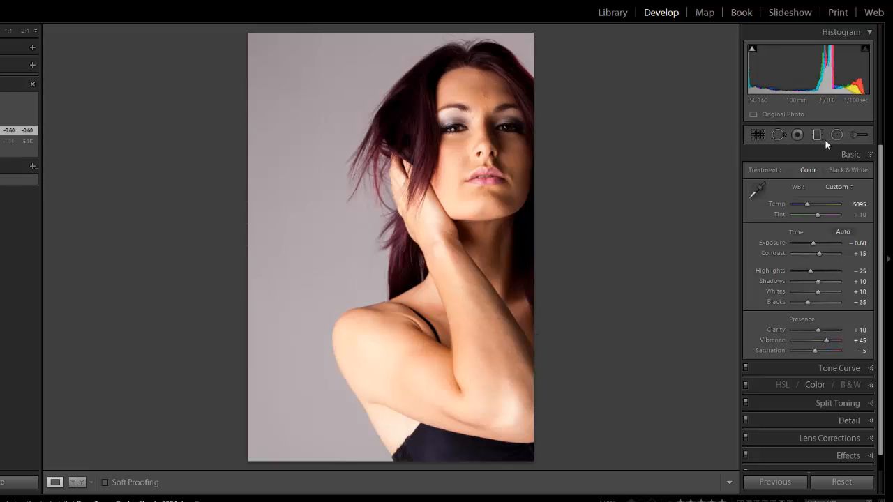
{"action": "left_click", "coordinate": [837, 134]}
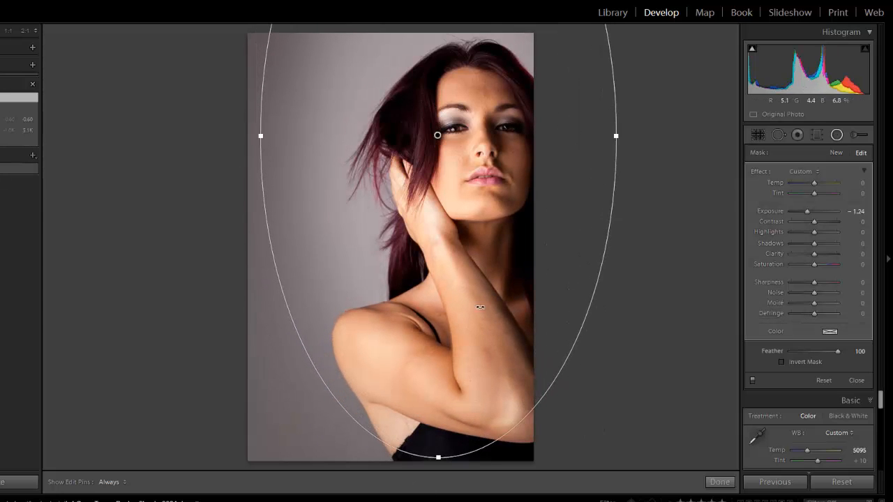
{"action": "left_click_drag", "start_coordinate": [810, 211], "coordinate": [815, 211]}
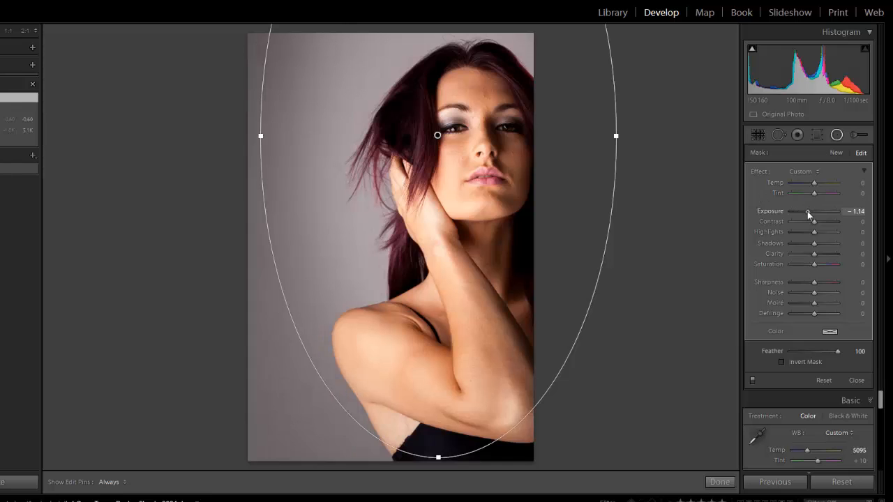
Tune the vignette to Exposure -1.14 and Temp -17 to darken and cool the background.
{"action": "left_click_drag", "start_coordinate": [812, 212], "coordinate": [800, 212]}
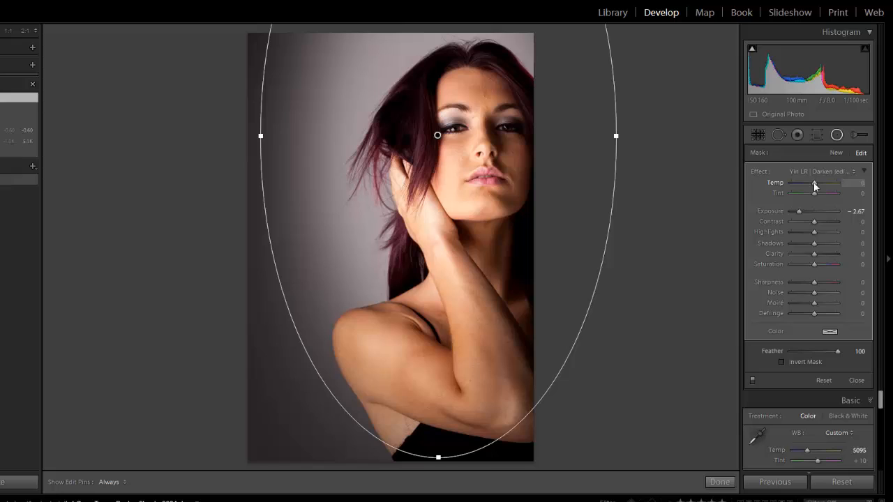
{"action": "left_click_drag", "start_coordinate": [815, 186], "coordinate": [808, 186]}
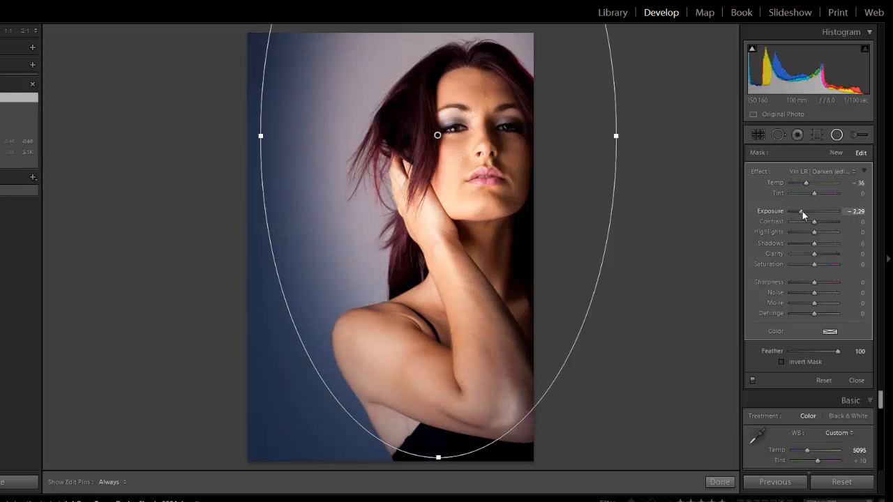
{"action": "left_click_drag", "start_coordinate": [802, 211], "coordinate": [809, 210]}
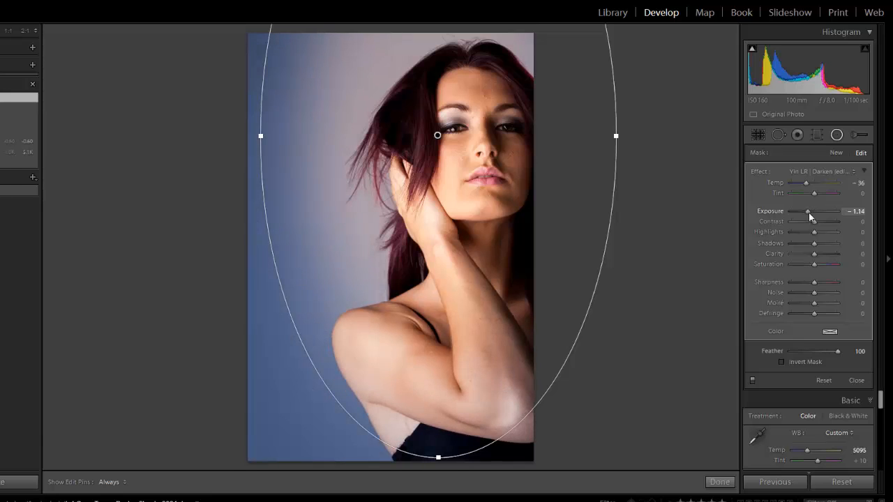
{"action": "left_click_drag", "start_coordinate": [806, 183], "coordinate": [813, 182]}
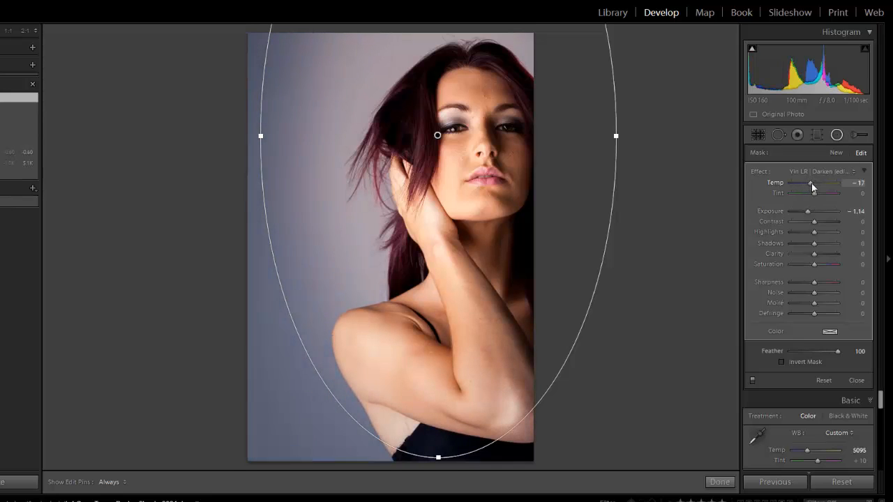
{"action": "left_click", "coordinate": [856, 381]}
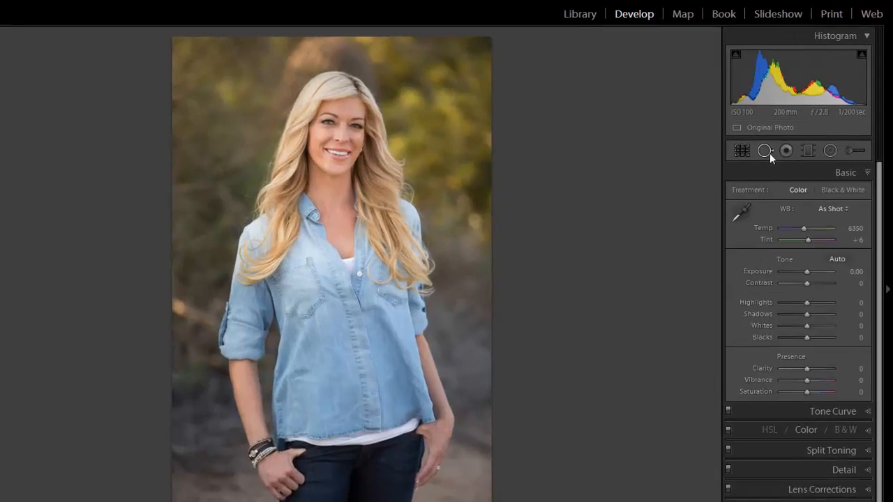
Use the Spot Removal tool on blemishes in the couple's headshot.
{"action": "left_click", "coordinate": [764, 151]}
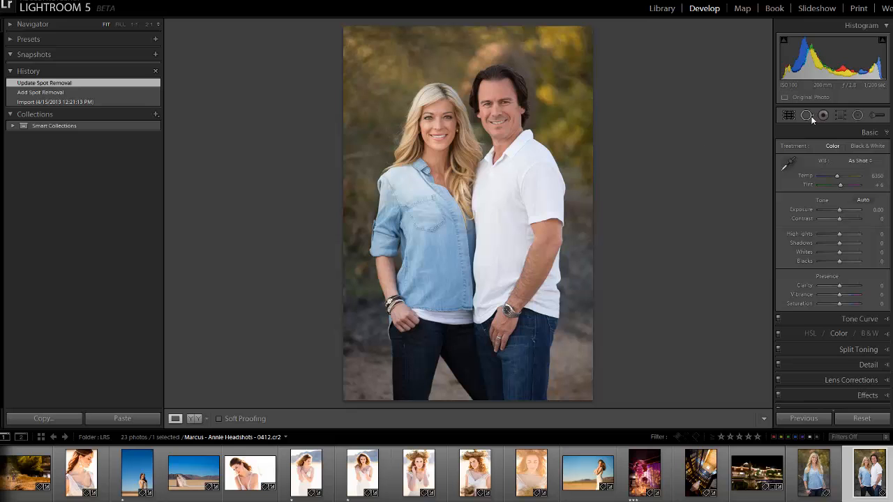
Open the TREV0654 desert bride photo and turn on Visualize Spots.
{"action": "left_click", "coordinate": [807, 115]}
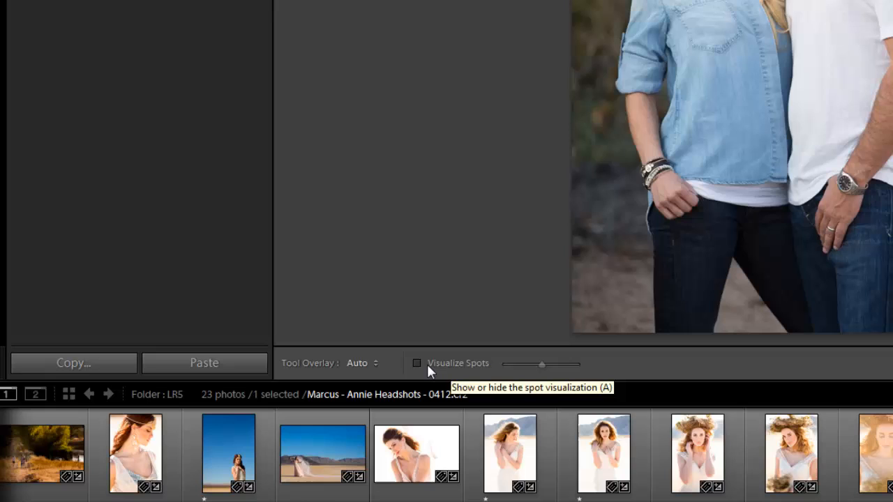
{"action": "mouse_move", "coordinate": [420, 368]}
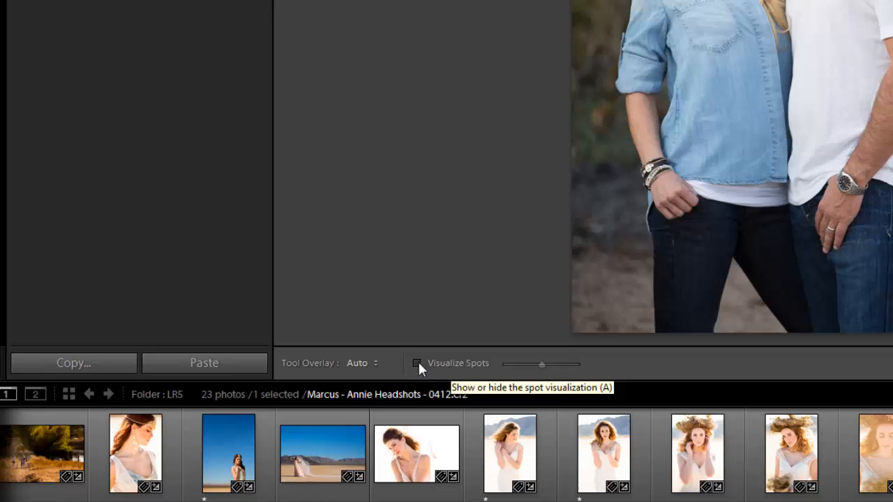
{"action": "left_click", "coordinate": [325, 460]}
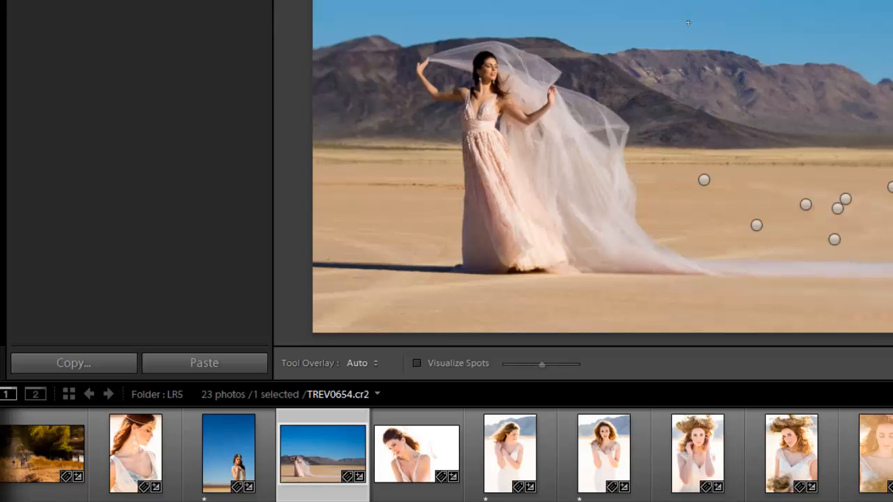
{"action": "mouse_move", "coordinate": [749, 43]}
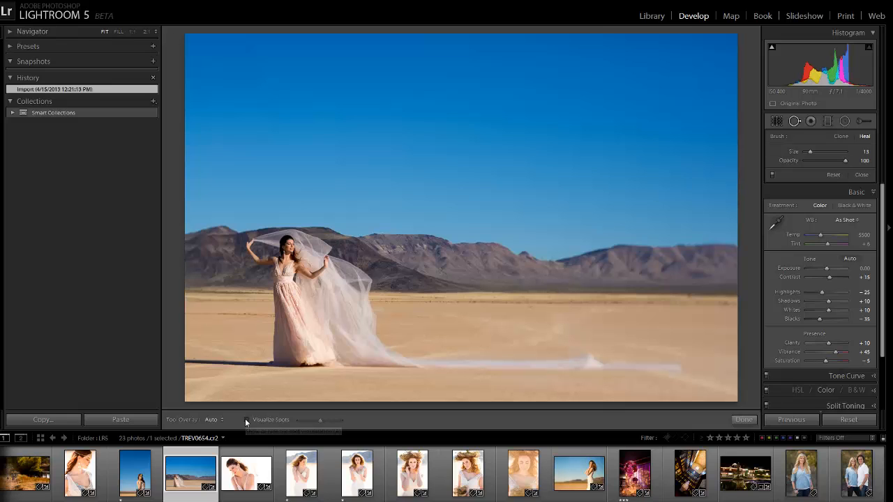
{"action": "left_click", "coordinate": [246, 420]}
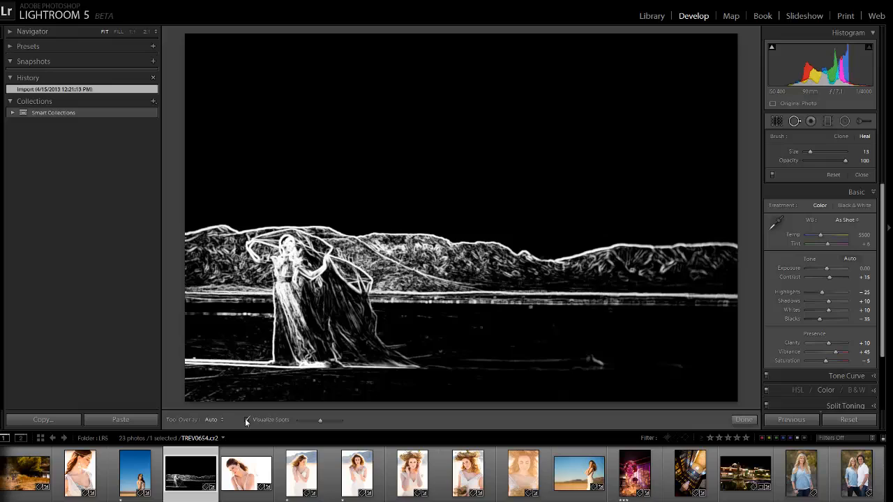
{"action": "left_click", "coordinate": [246, 420]}
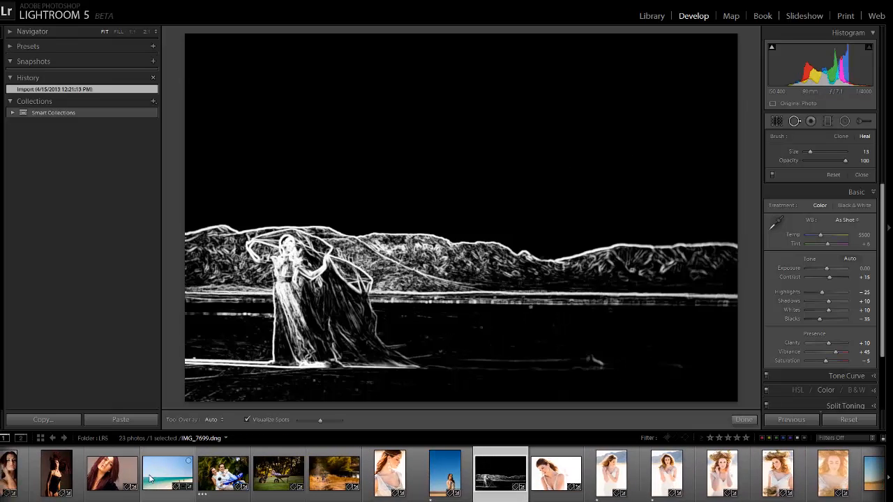
Inspect the two-person beach photo for spots, then turn Visualize Spots off.
{"action": "left_click", "coordinate": [171, 480]}
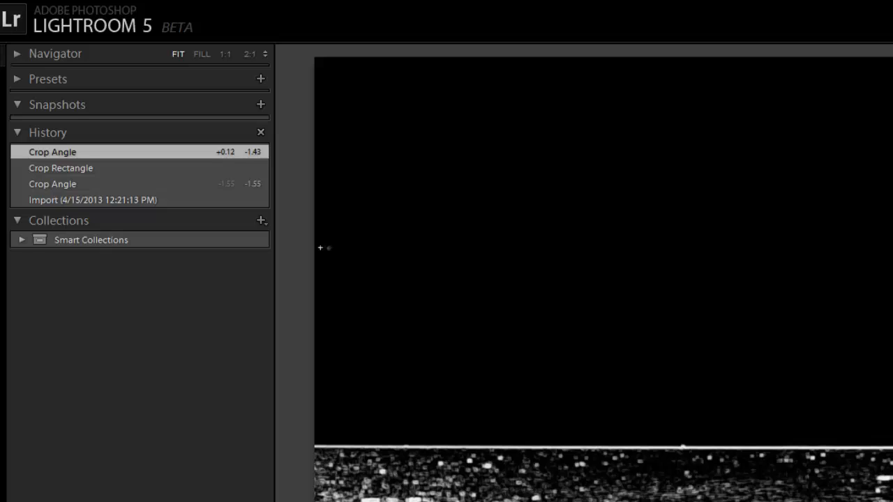
{"action": "mouse_move", "coordinate": [611, 244]}
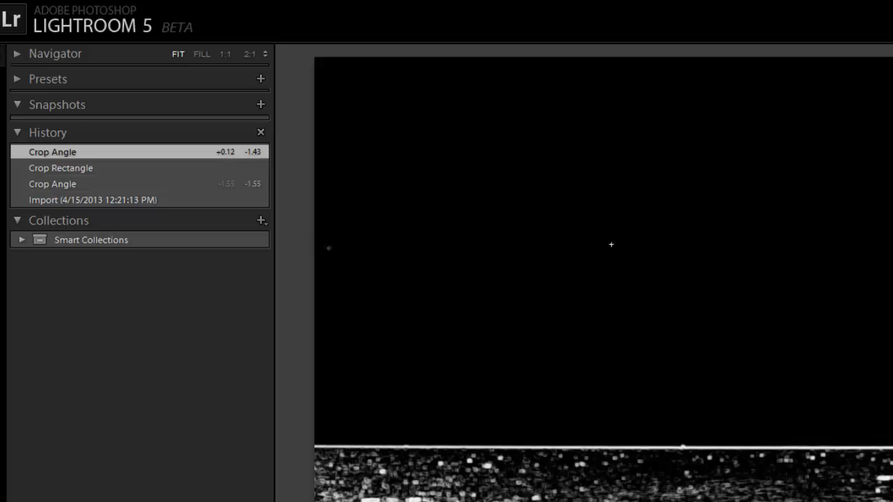
{"action": "mouse_move", "coordinate": [343, 239]}
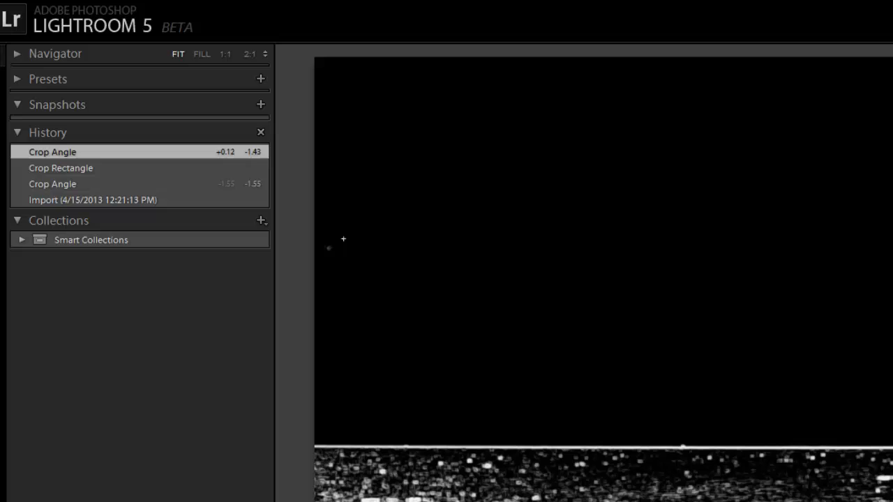
{"action": "mouse_move", "coordinate": [386, 250]}
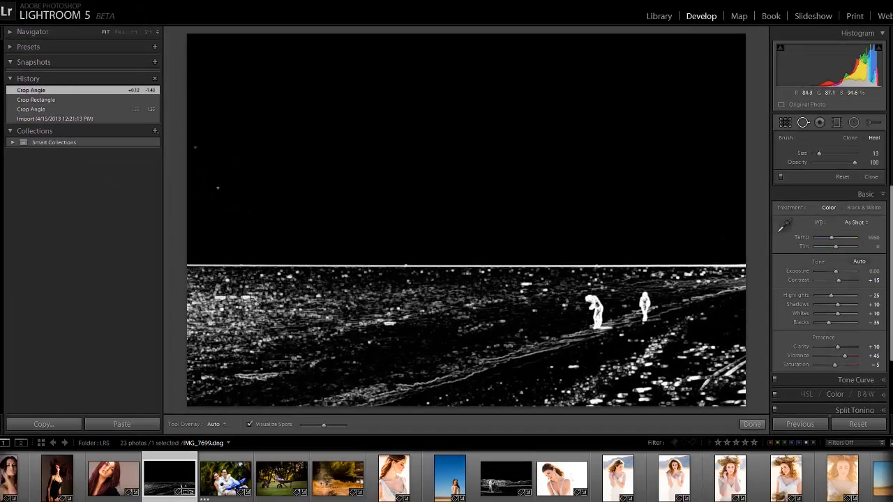
{"action": "mouse_move", "coordinate": [250, 431]}
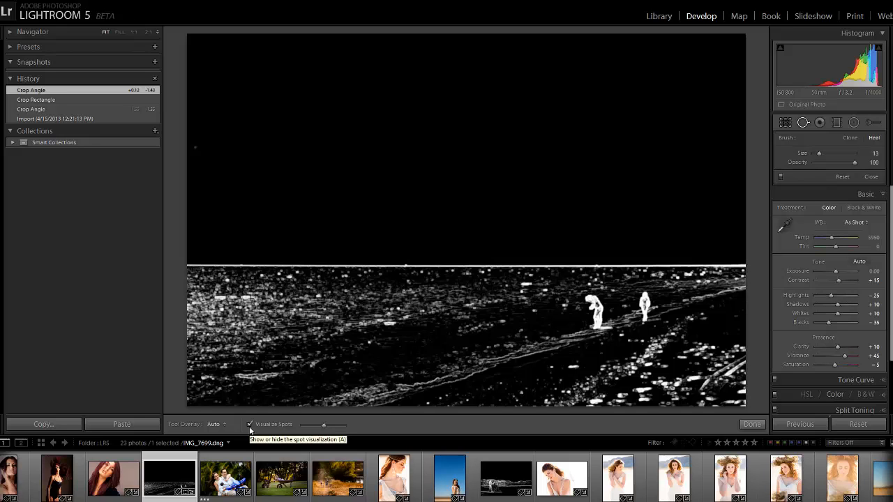
{"action": "left_click", "coordinate": [250, 424]}
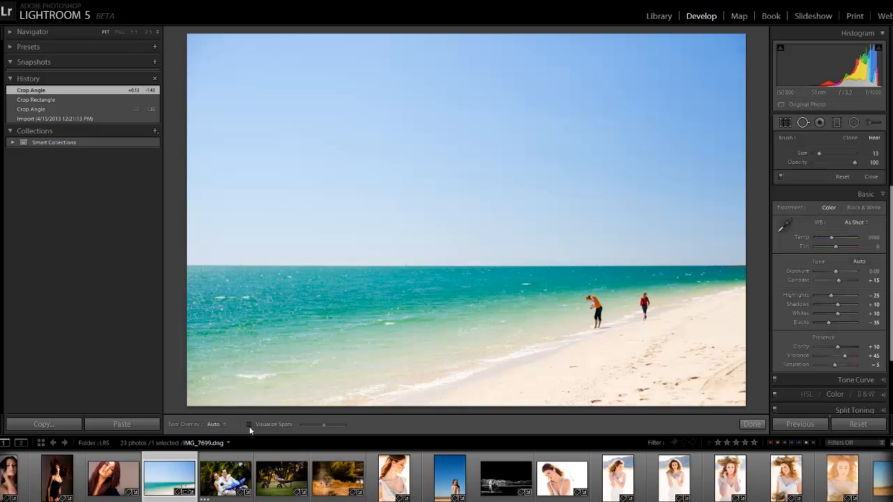
{"action": "scroll", "scroll_direction": "right", "scroll_amount": 3}
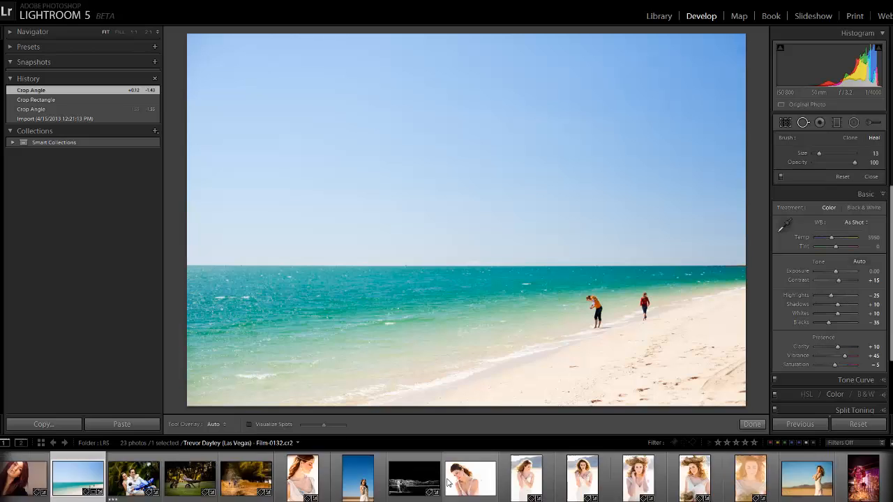
Apply Auto Upright perspective correction to the Stonebridge Manor night photo.
{"action": "scroll", "scroll_direction": "right", "scroll_amount": 3}
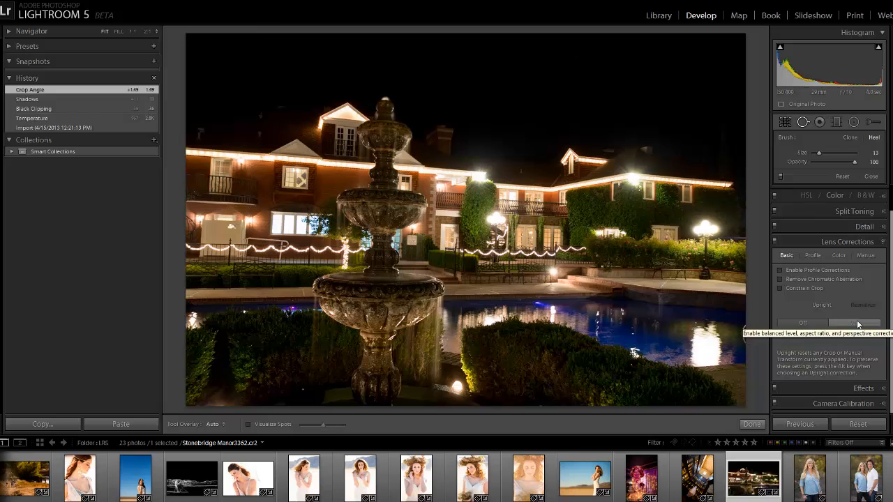
{"action": "left_click", "coordinate": [855, 323]}
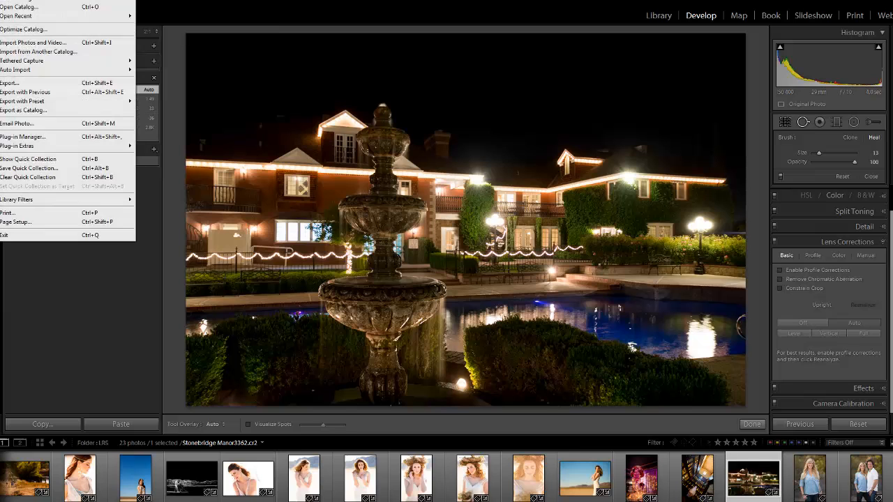
{"action": "mouse_move", "coordinate": [34, 42]}
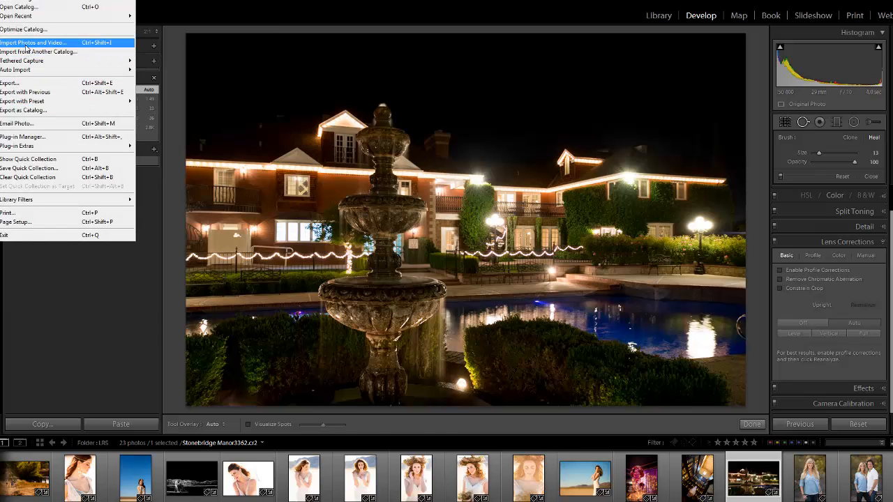
Import the photos with Build Smart Previews on and acknowledge the 15 smart previews built.
{"action": "left_click", "coordinate": [33, 43]}
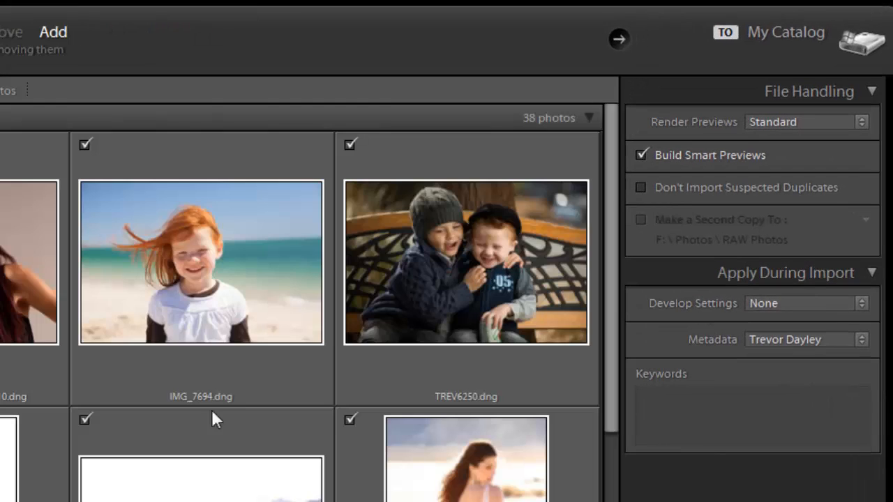
{"action": "mouse_move", "coordinate": [703, 166]}
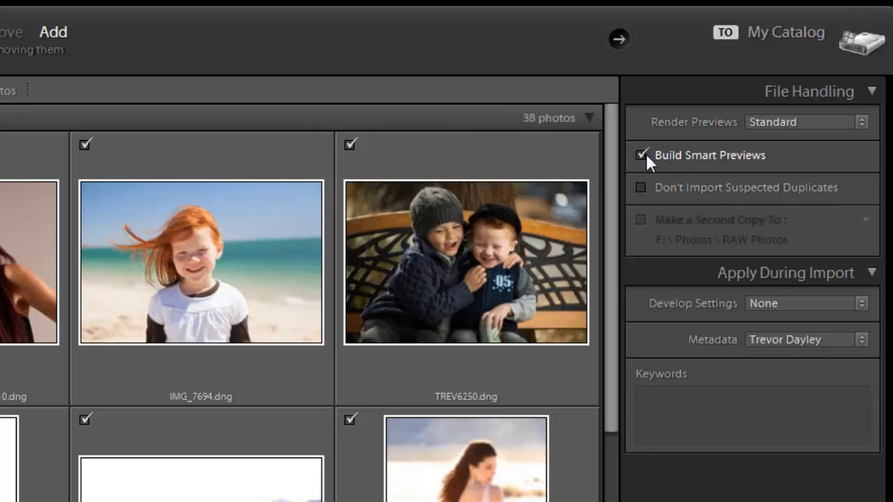
{"action": "left_click", "coordinate": [637, 155]}
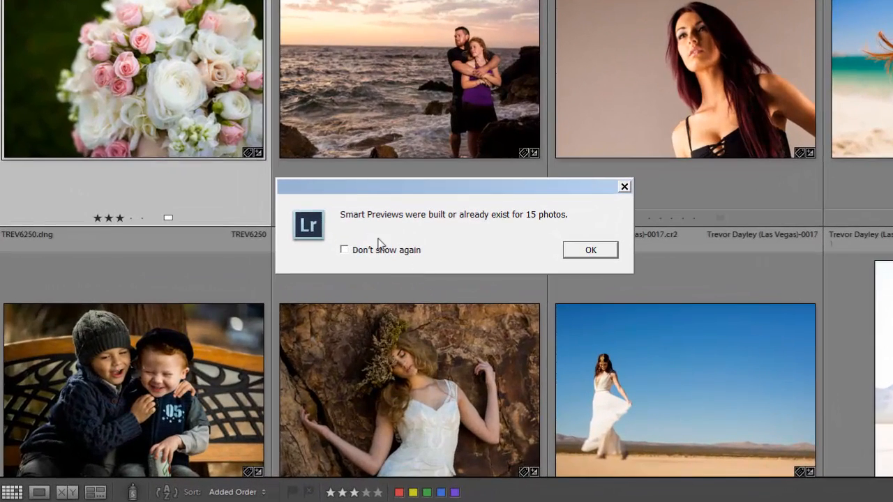
{"action": "left_click", "coordinate": [590, 250]}
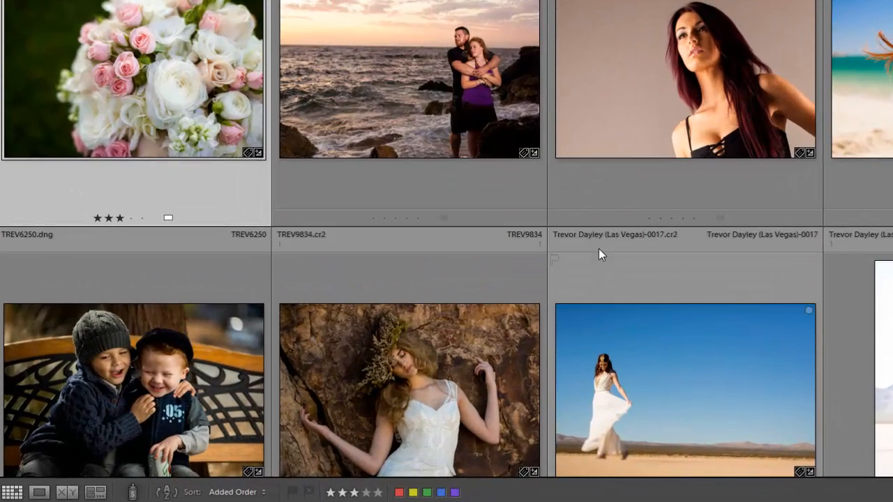